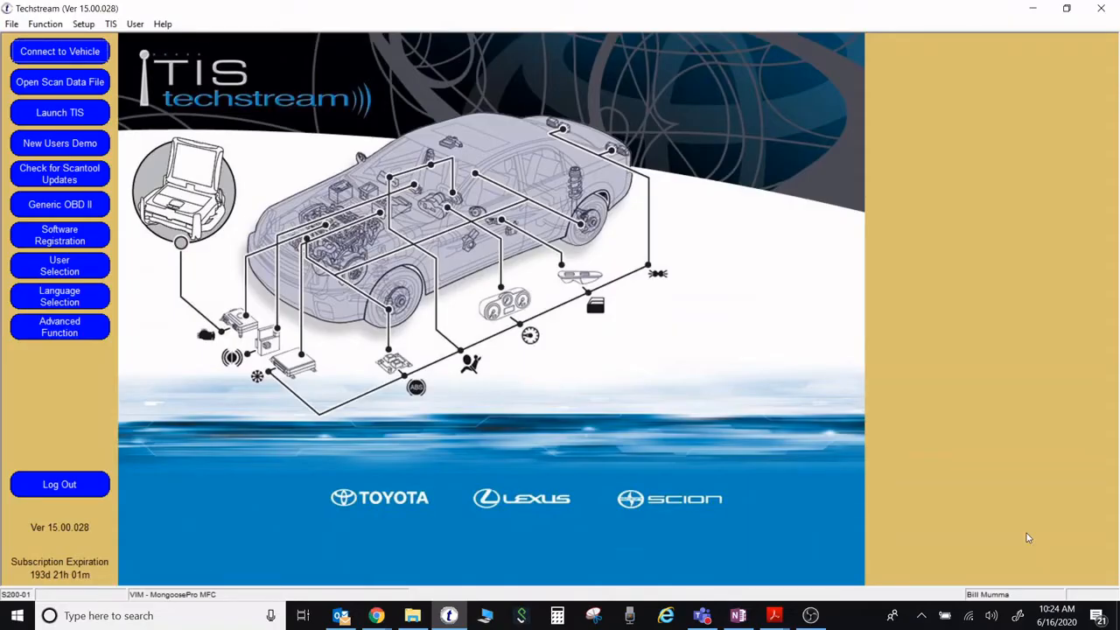
{"action": "mouse_move", "coordinate": [463, 572]}
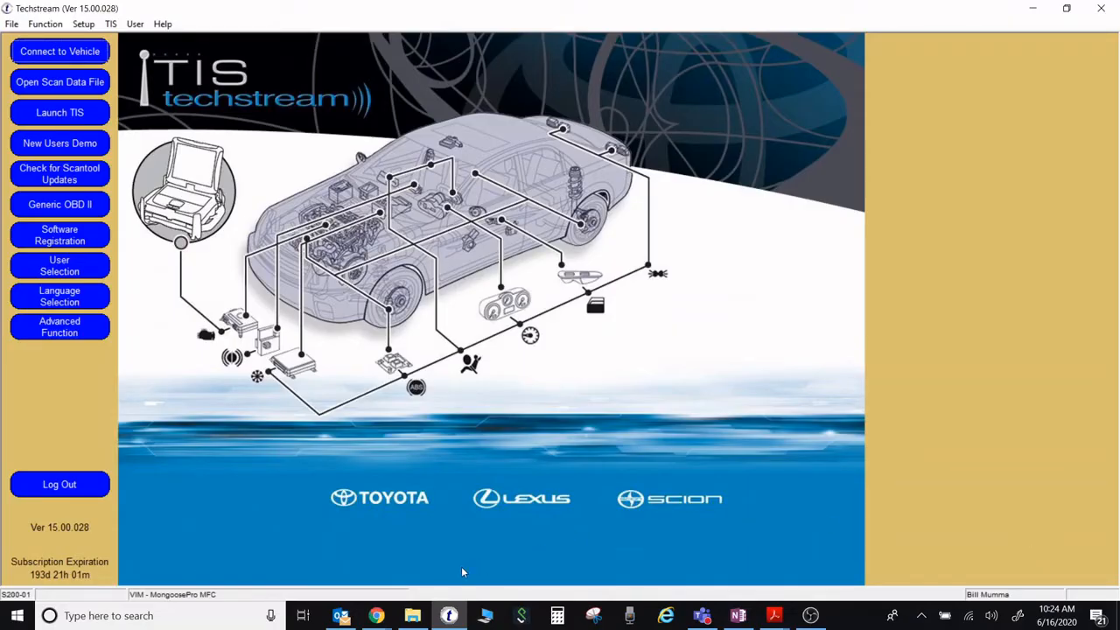
{"action": "mouse_move", "coordinate": [456, 573]}
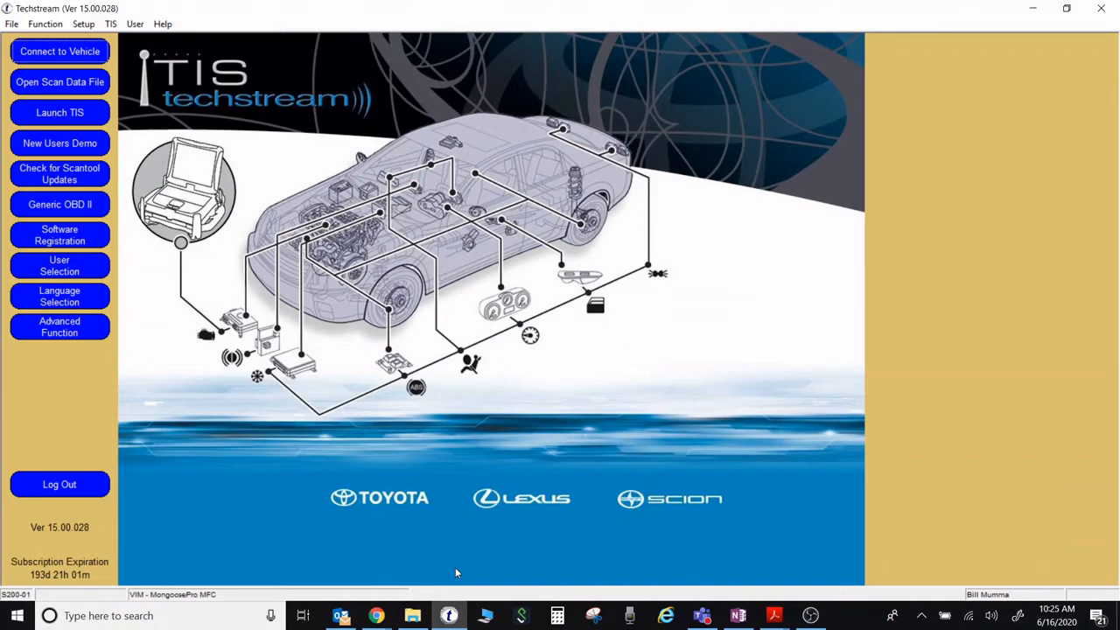
{"action": "mouse_move", "coordinate": [161, 600]}
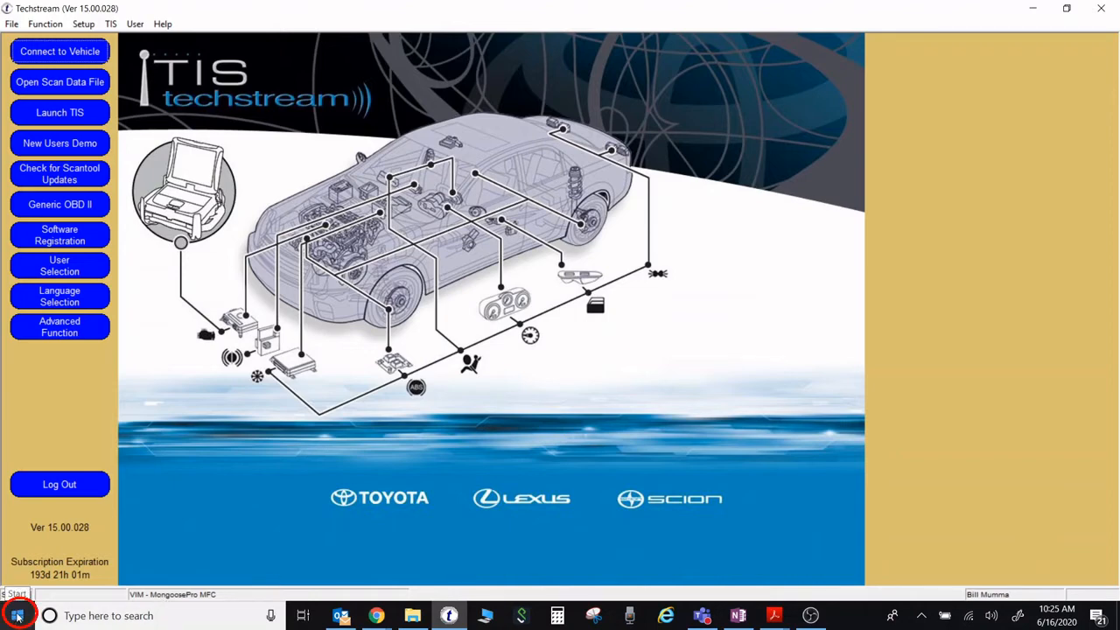
Open Windows Settings from Start and go to System's Power & sleep page
{"action": "left_click", "coordinate": [16, 615]}
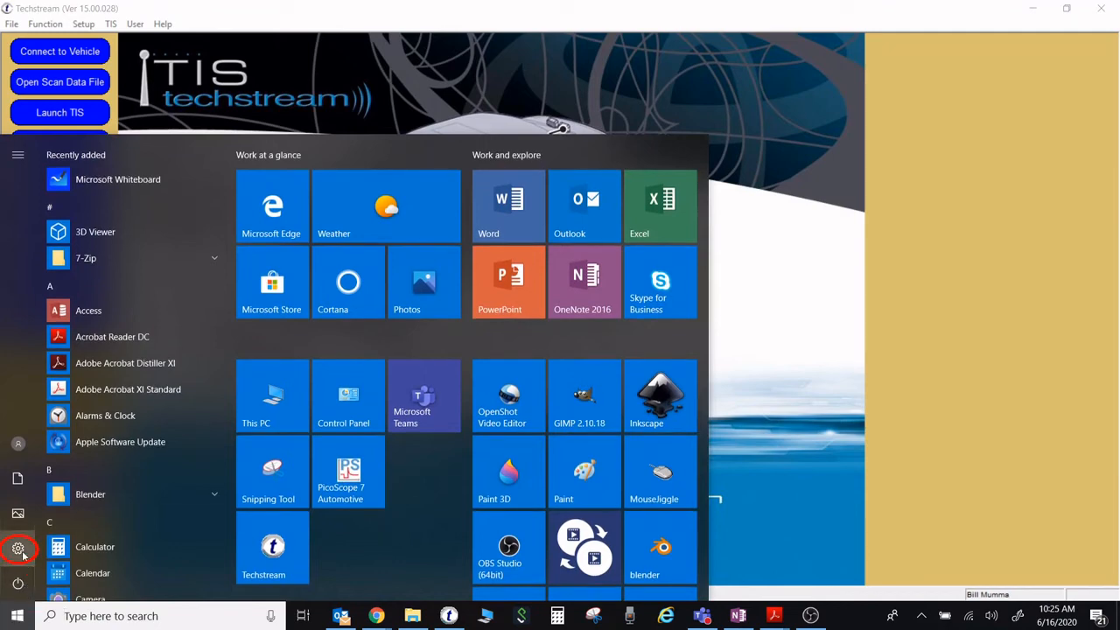
{"action": "mouse_move", "coordinate": [18, 548]}
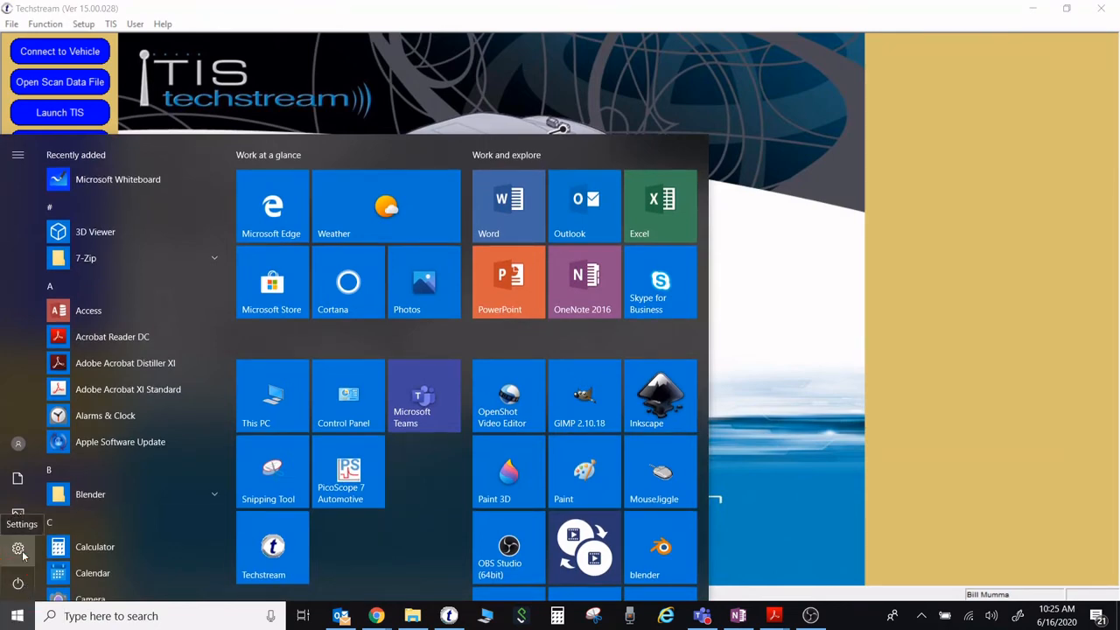
{"action": "left_click", "coordinate": [17, 549]}
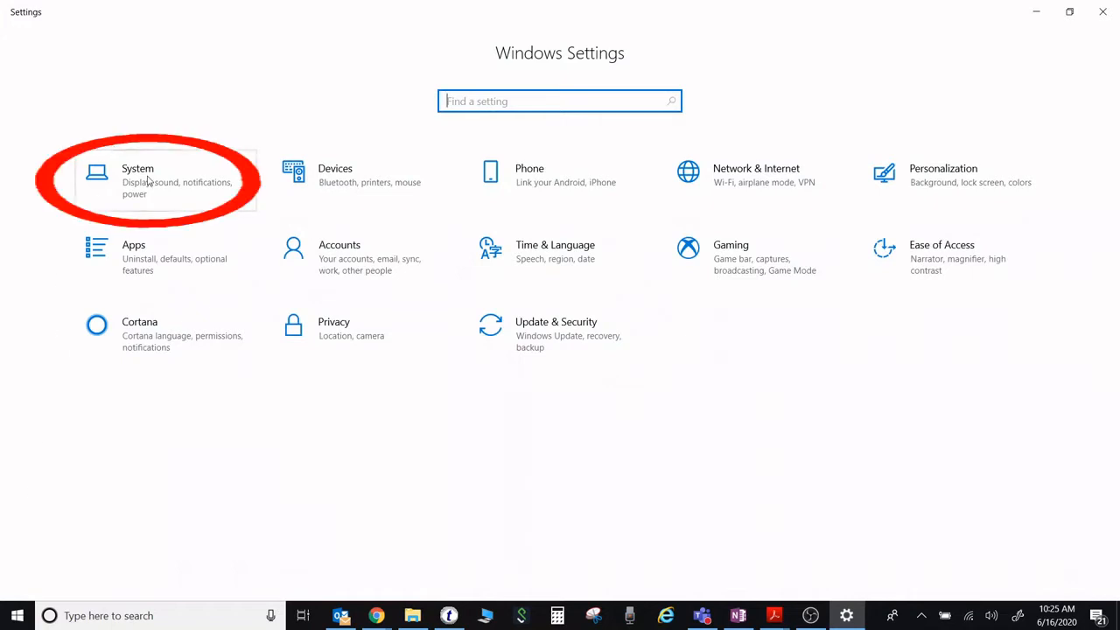
{"action": "left_click", "coordinate": [137, 175]}
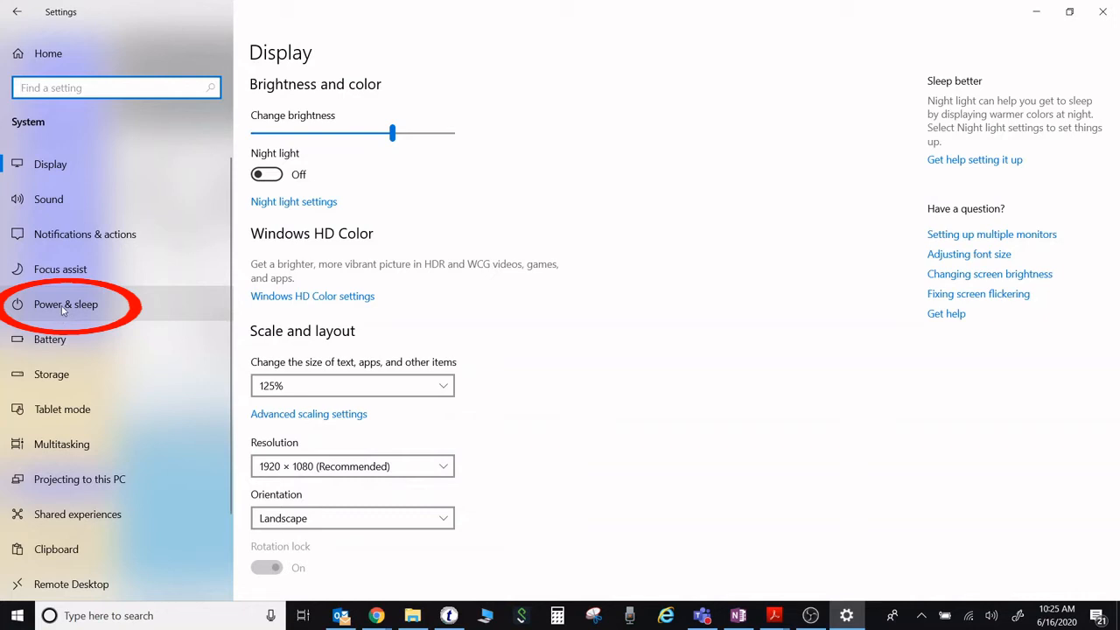
{"action": "left_click", "coordinate": [66, 303]}
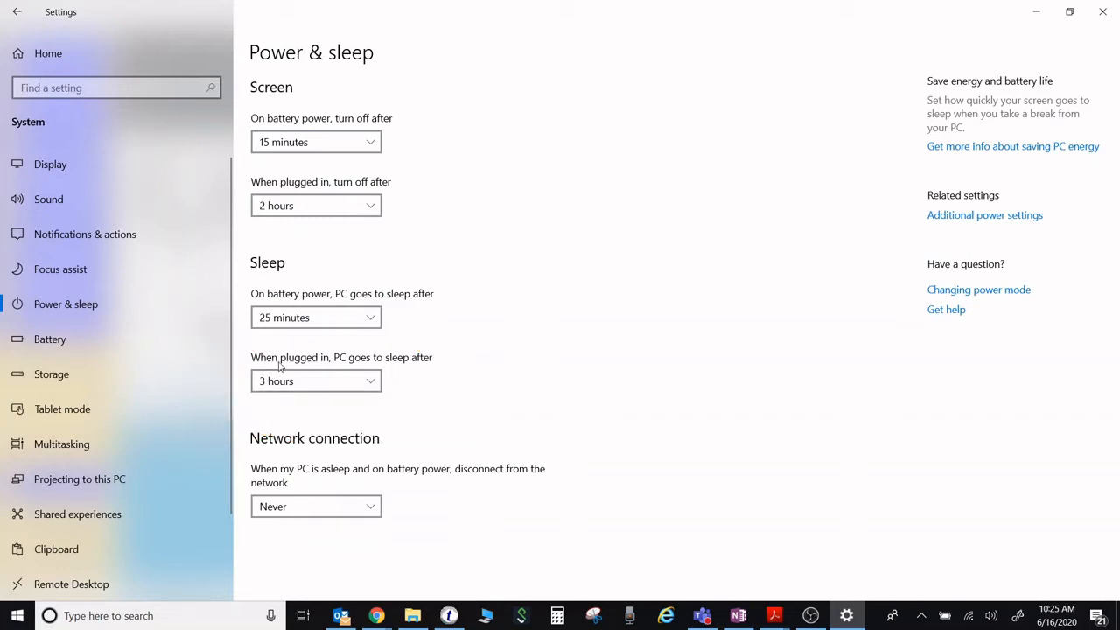
{"action": "mouse_move", "coordinate": [350, 368]}
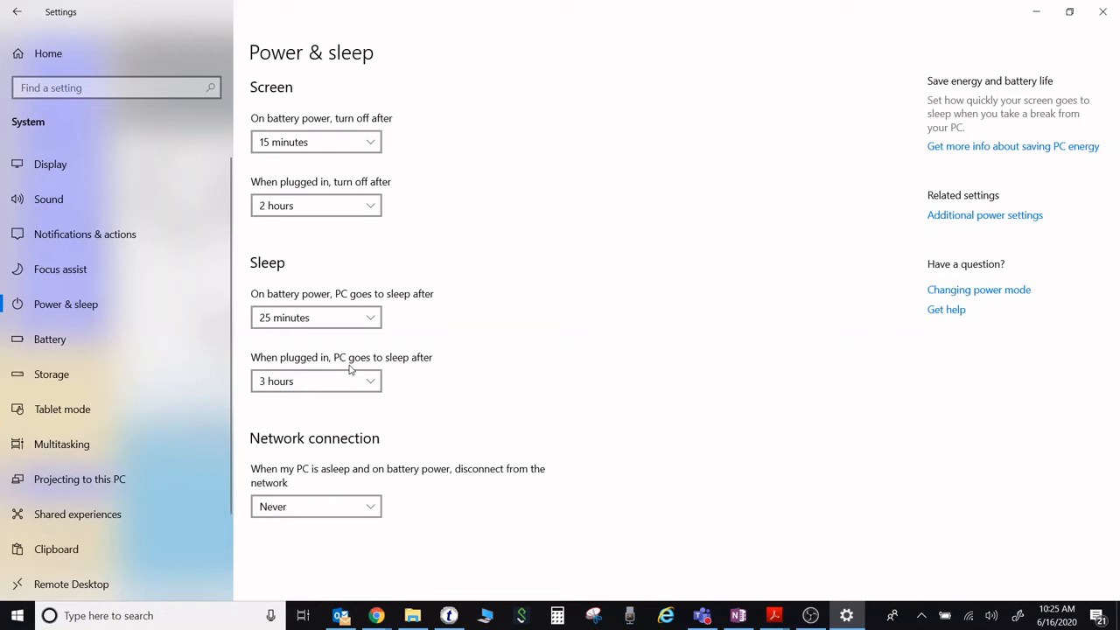
{"action": "mouse_move", "coordinate": [367, 389]}
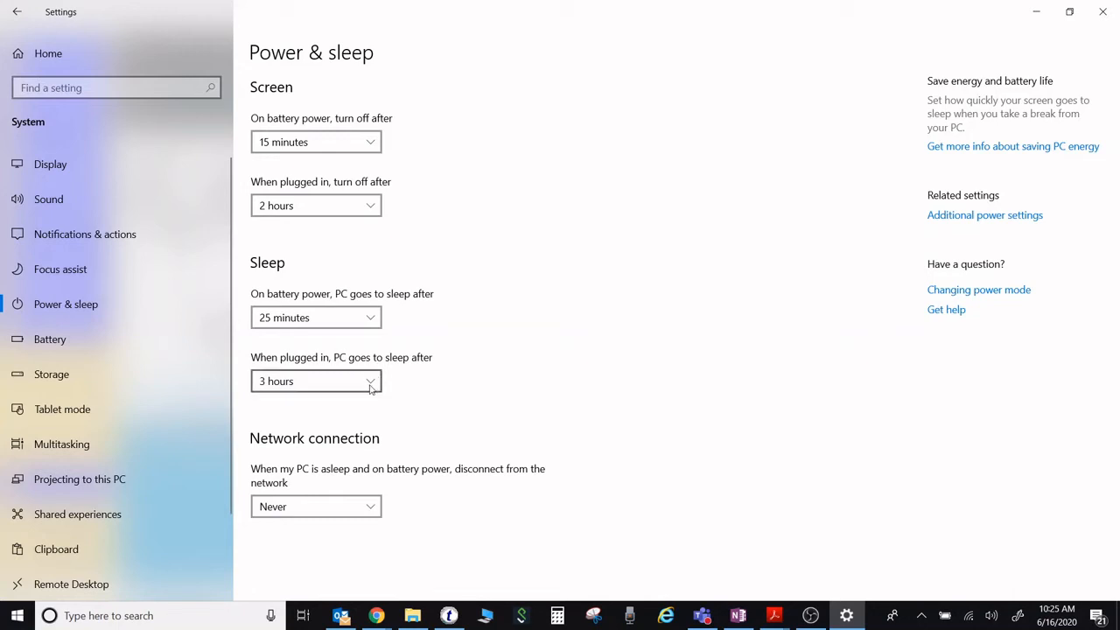
Set 'When plugged in, PC goes to sleep after' to Never
{"action": "left_click", "coordinate": [315, 381]}
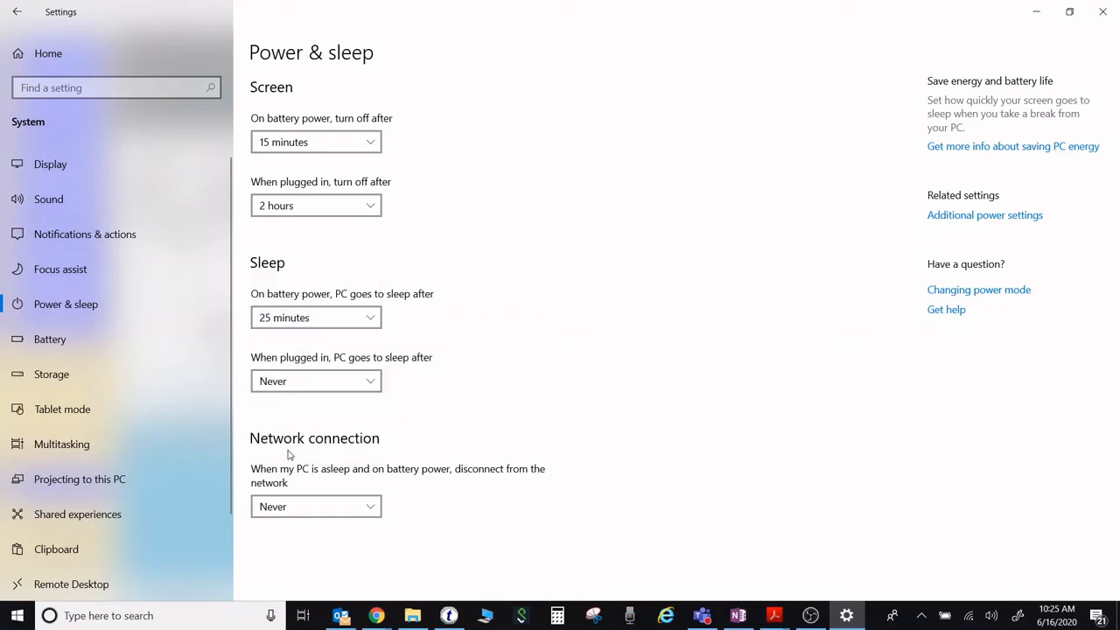
{"action": "mouse_move", "coordinate": [319, 269]}
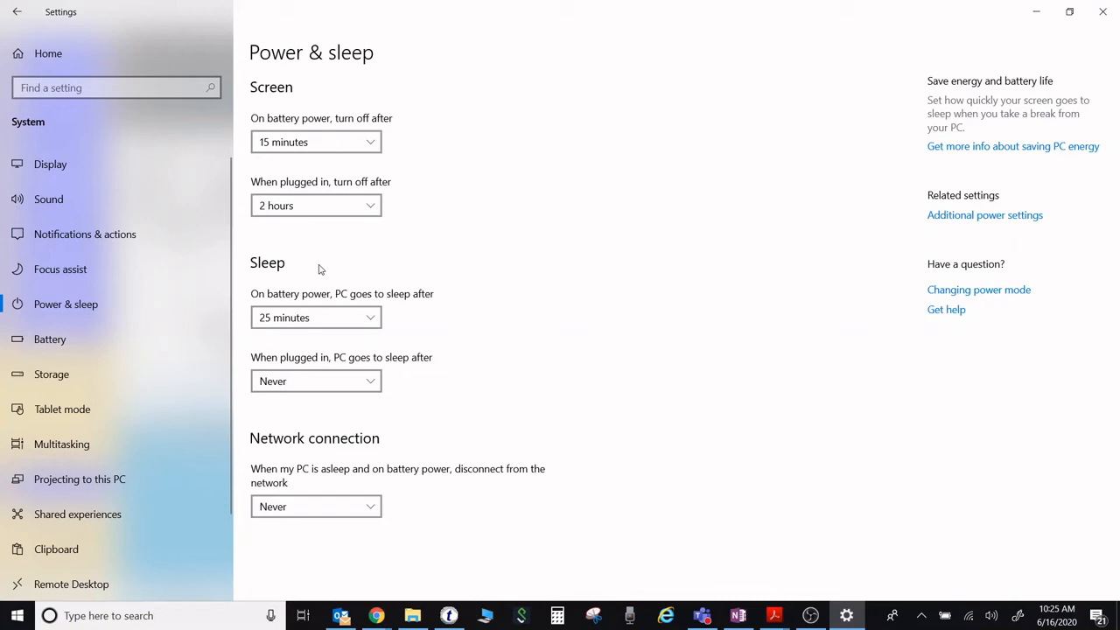
{"action": "mouse_move", "coordinate": [316, 381]}
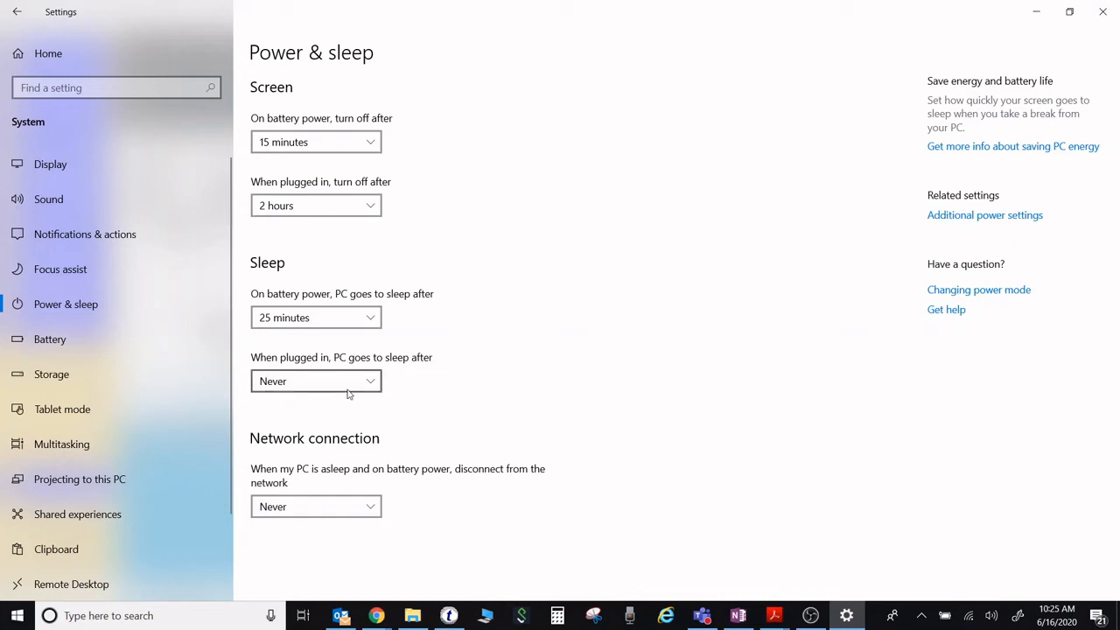
{"action": "mouse_move", "coordinate": [503, 356]}
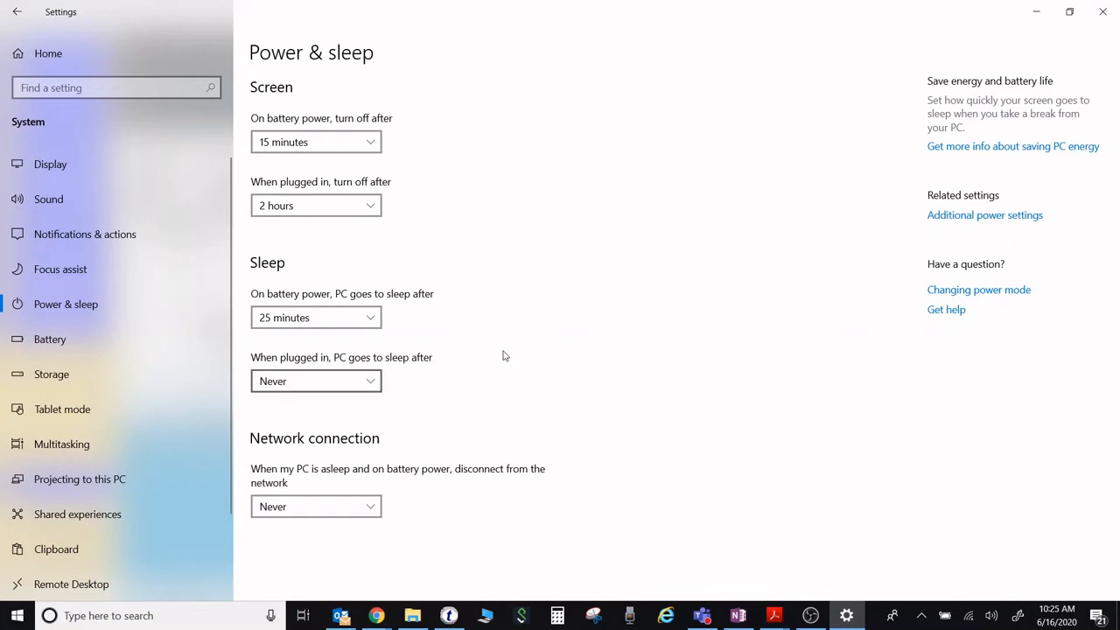